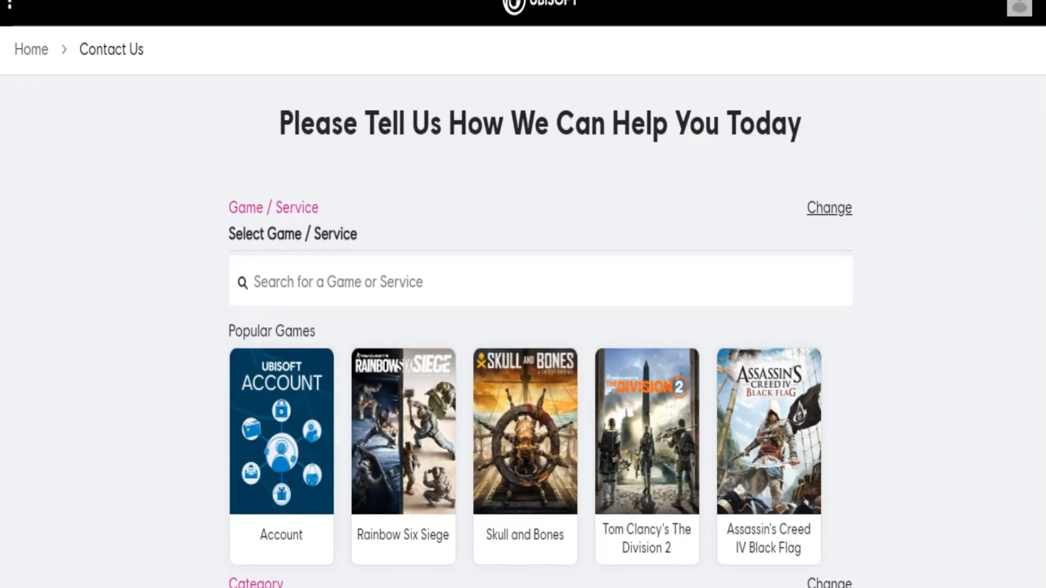
# Choose the Ubisoft Account service and scroll to the Account Management and Security category.
pyautogui.click(402, 430)
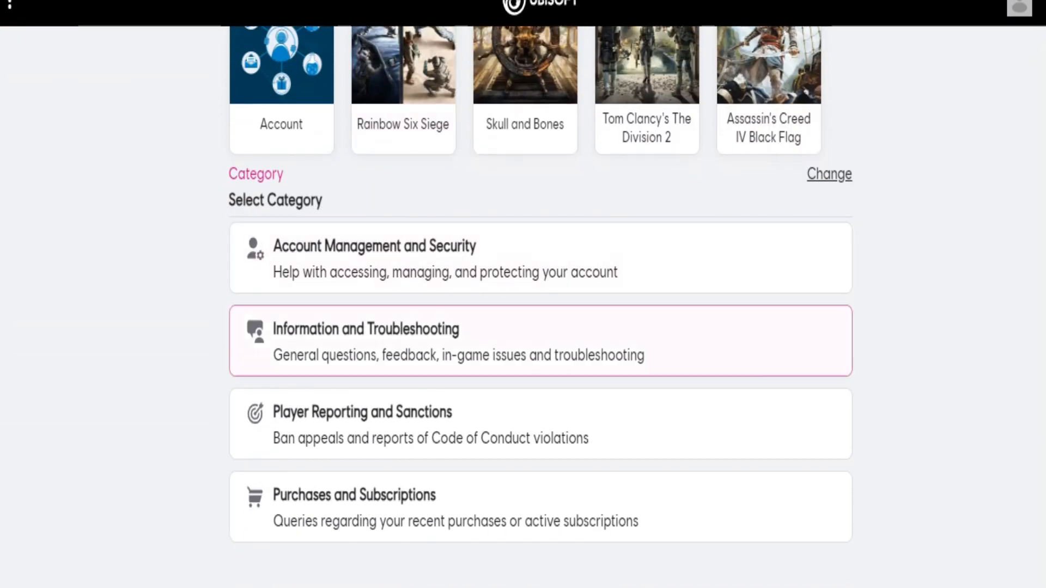
pyautogui.scroll(-3)
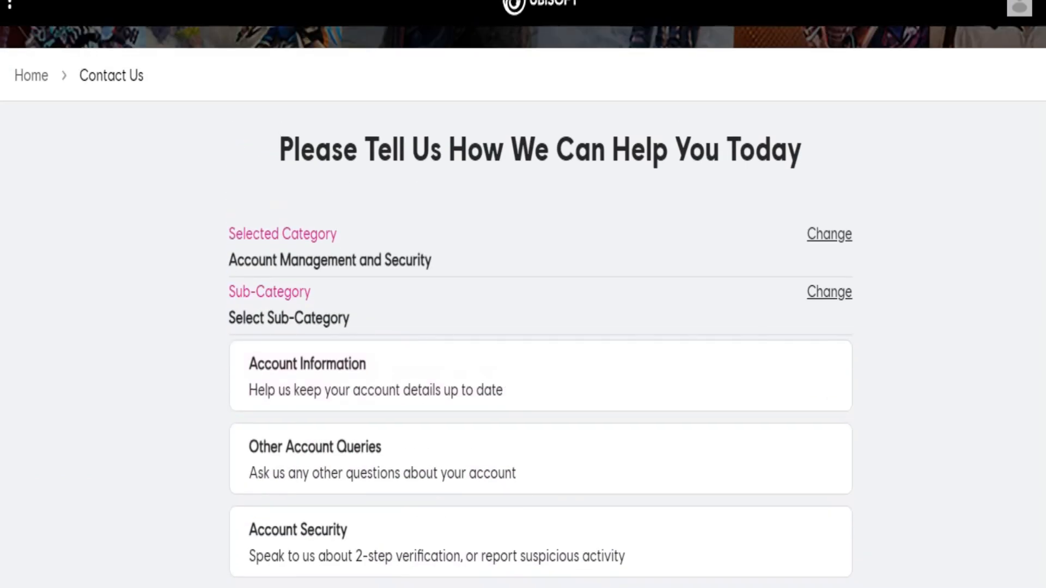
# Scroll through the sub-category list to reach Account Information.
pyautogui.scroll(-3)
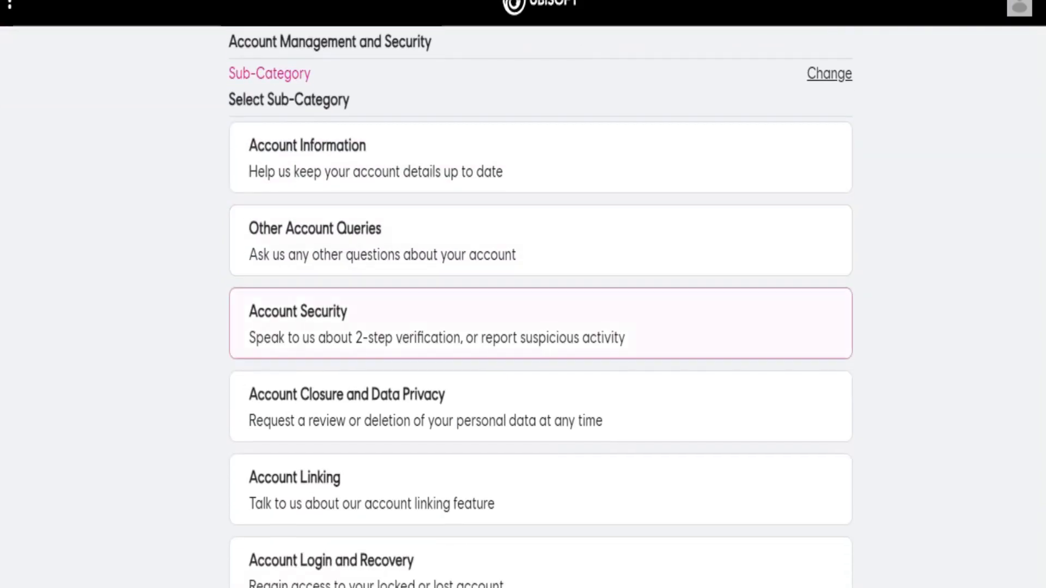
pyautogui.scroll(-3)
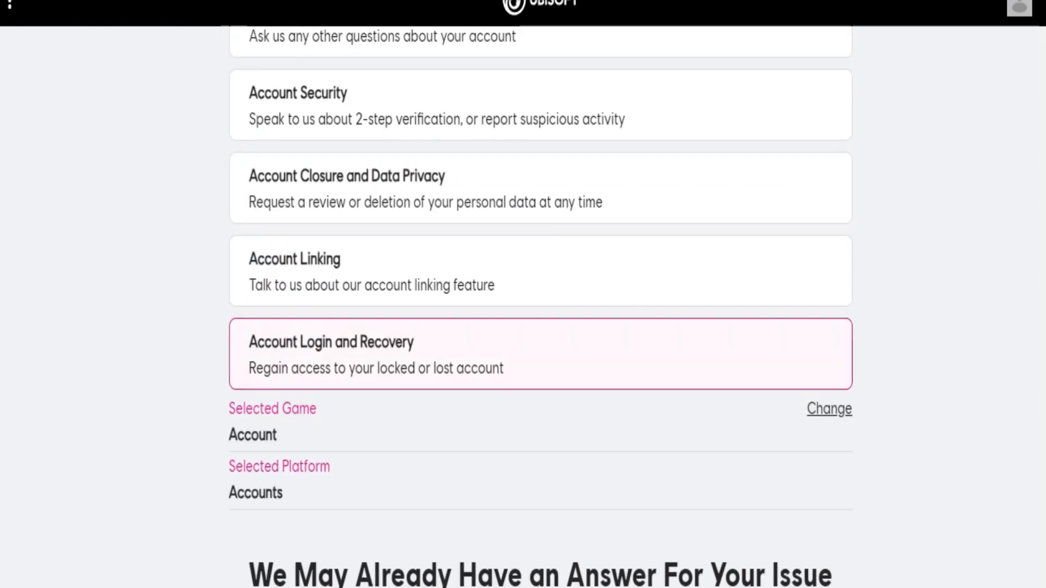
pyautogui.scroll(-3)
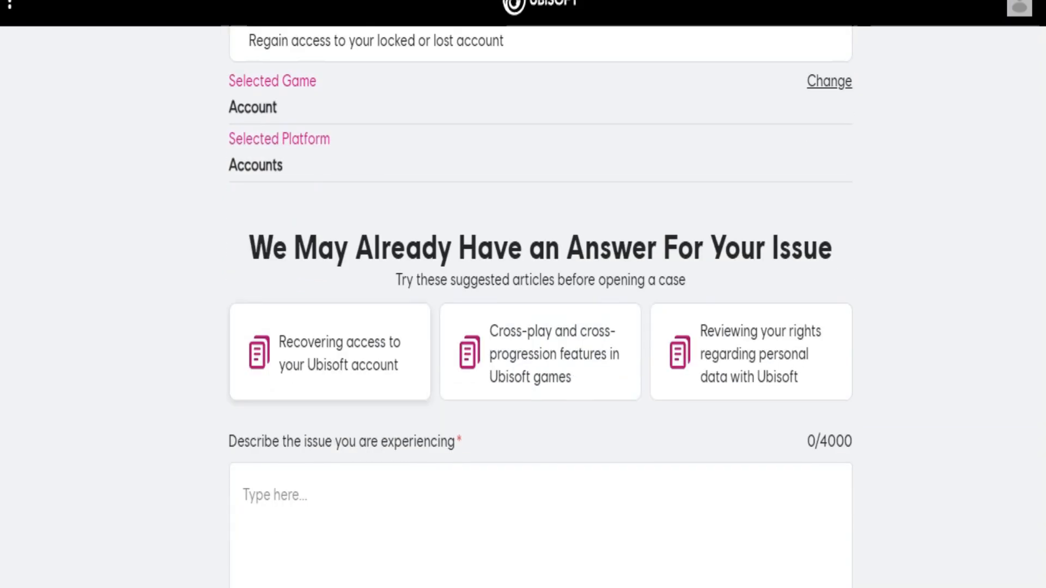
pyautogui.scroll(3)
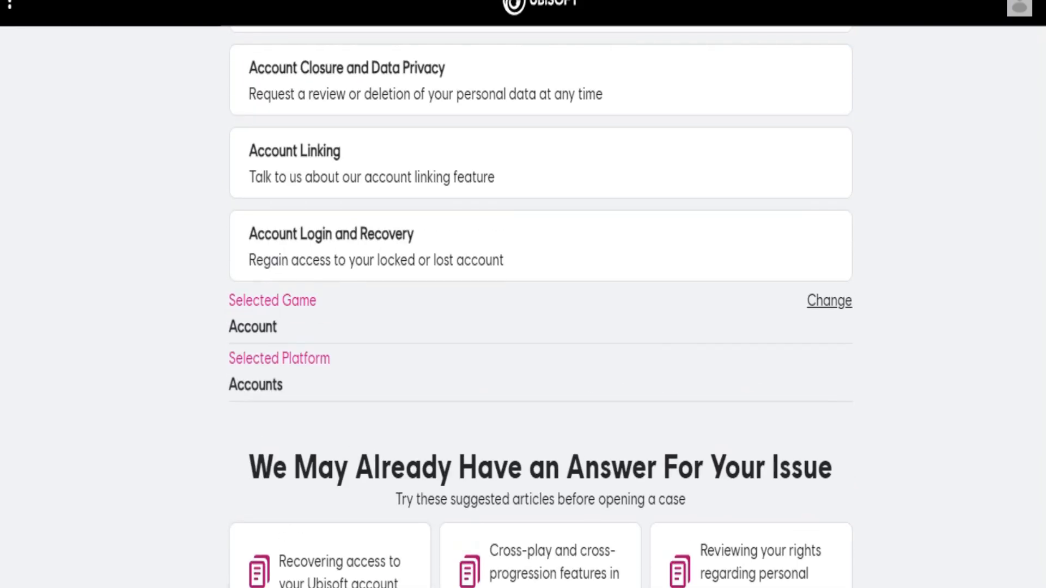
pyautogui.scroll(-3)
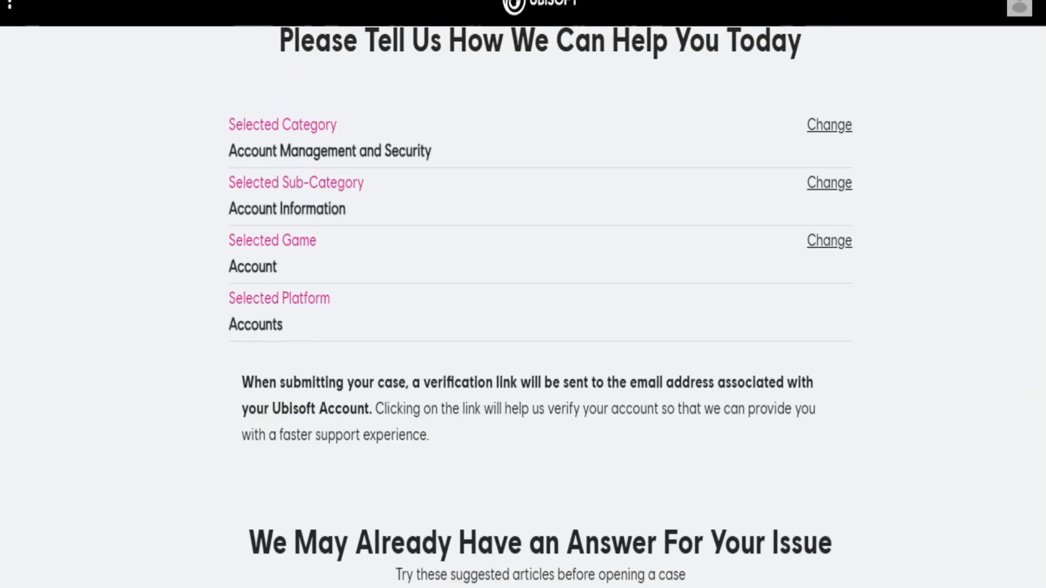
# Submit OPEN CASE, hit the missing-description error, and return to the description box.
pyautogui.scroll(-3)
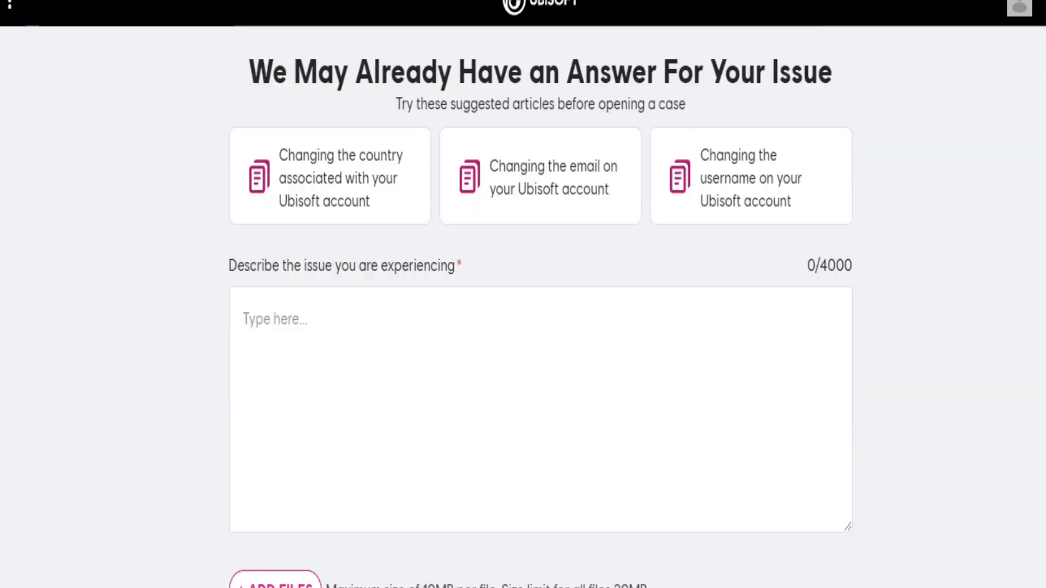
pyautogui.scroll(-3)
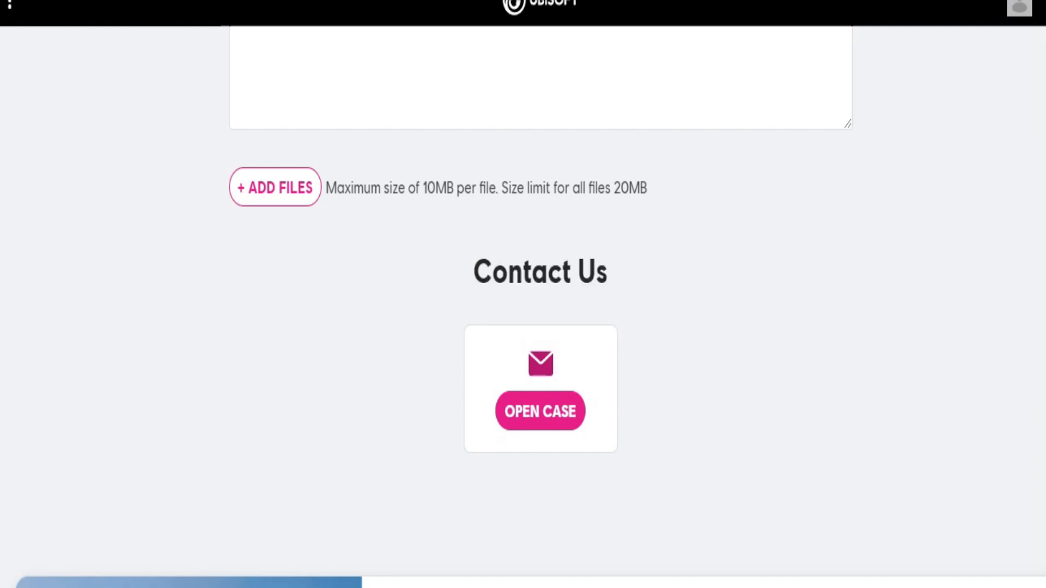
pyautogui.scroll(-3)
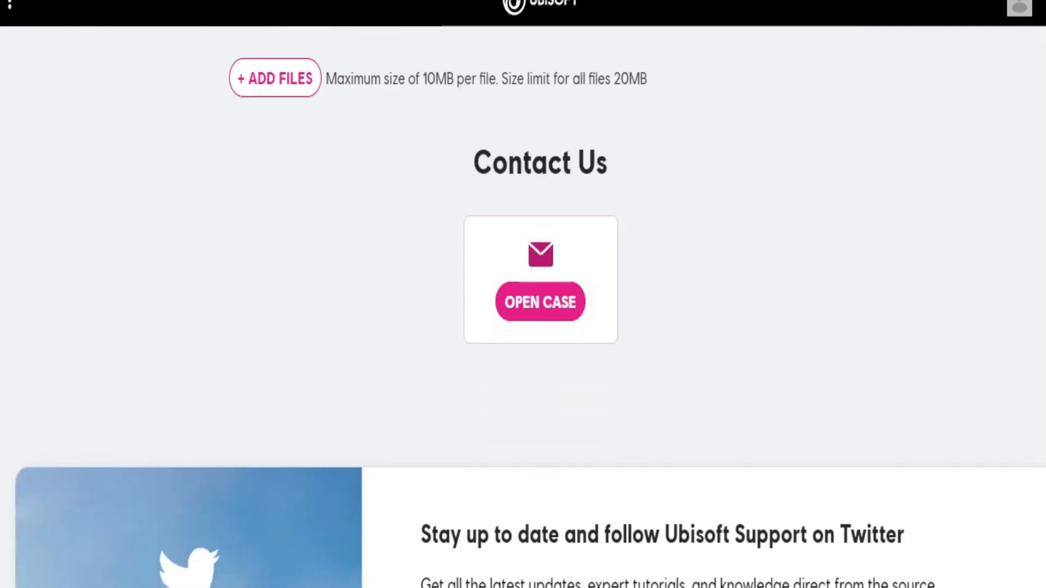
pyautogui.scroll(-3)
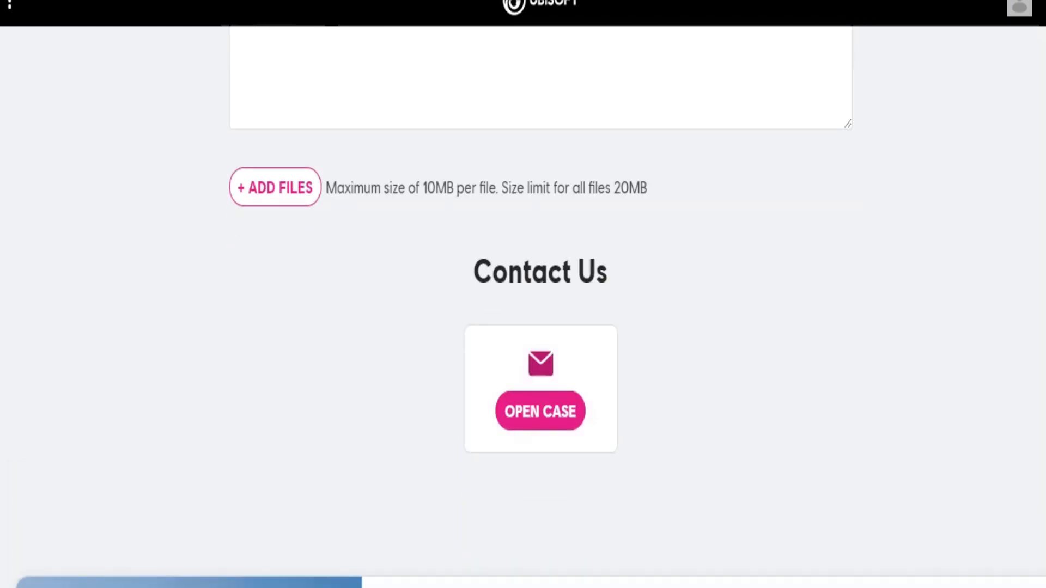
pyautogui.click(540, 411)
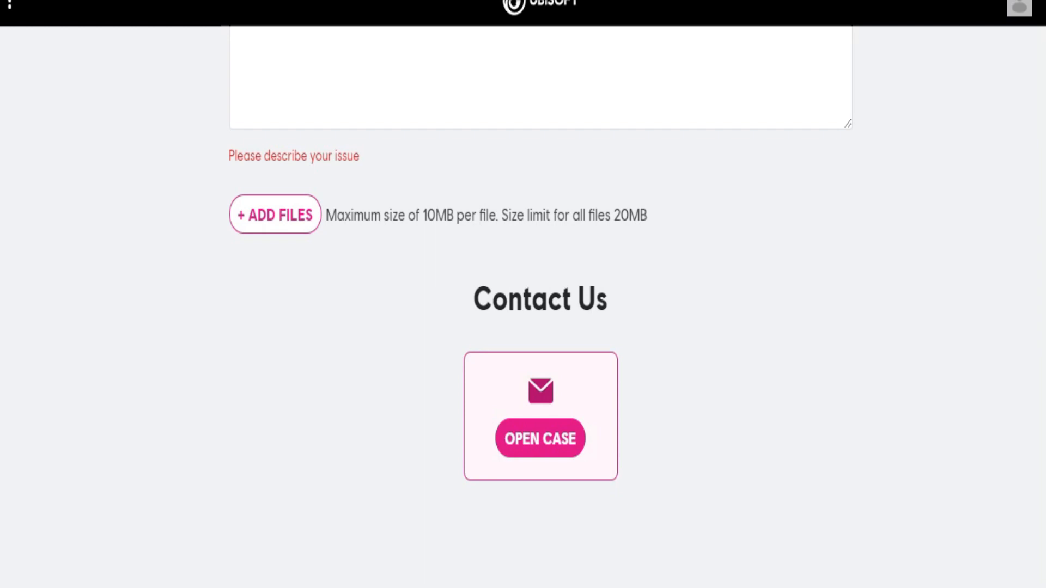
pyautogui.scroll(-3)
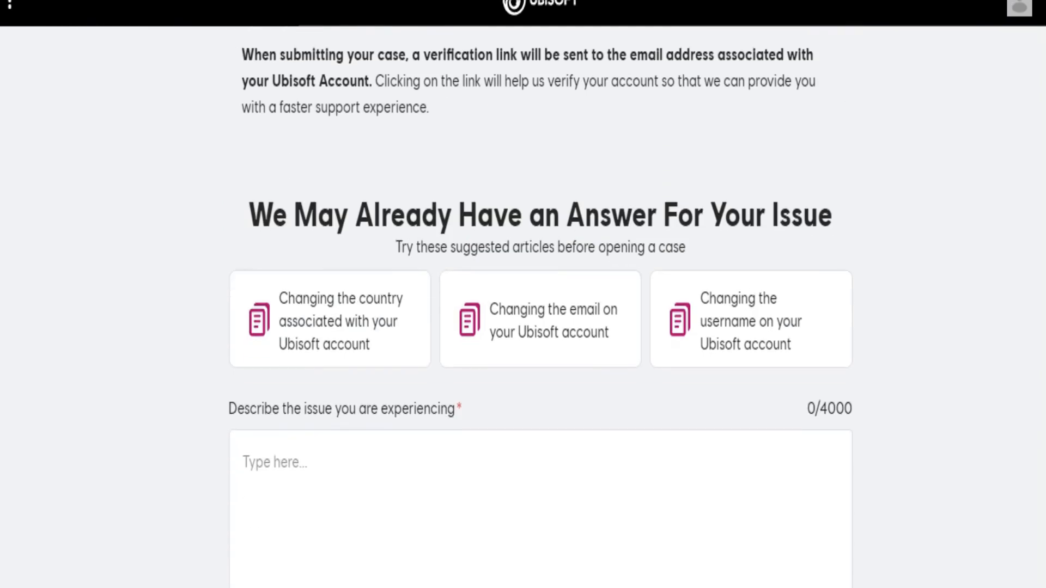
# Type 'hi! its sad that i have account with suspension' into the issue description.
pyautogui.write('hi there')
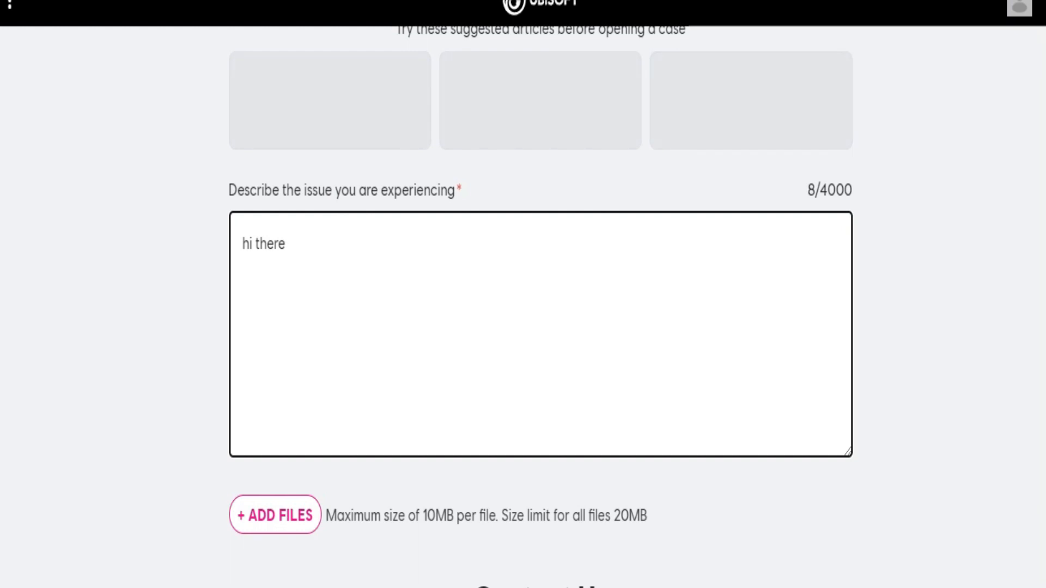
pyautogui.write('!')
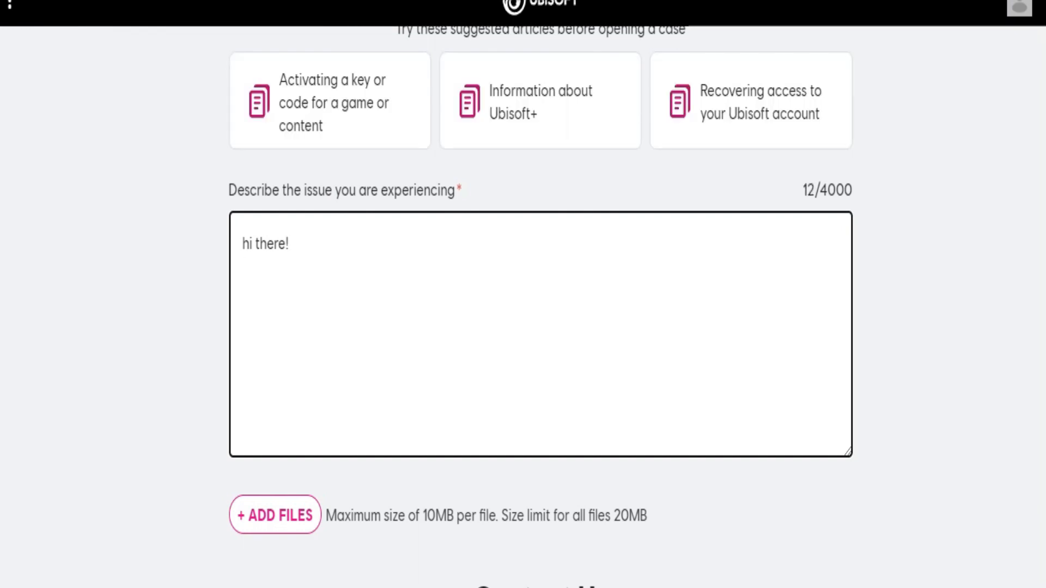
pyautogui.write('i')
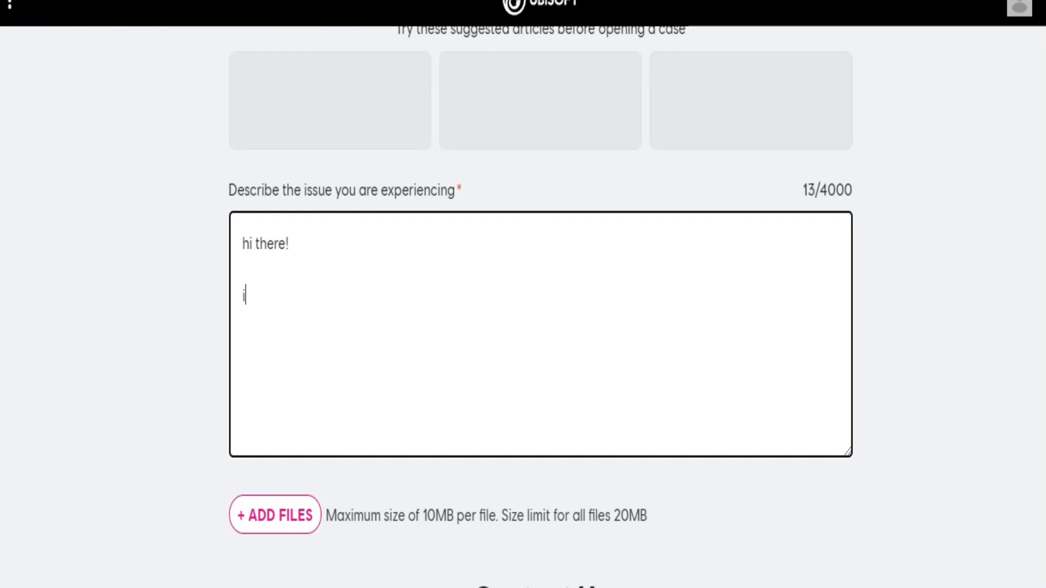
pyautogui.write('its sad tha')
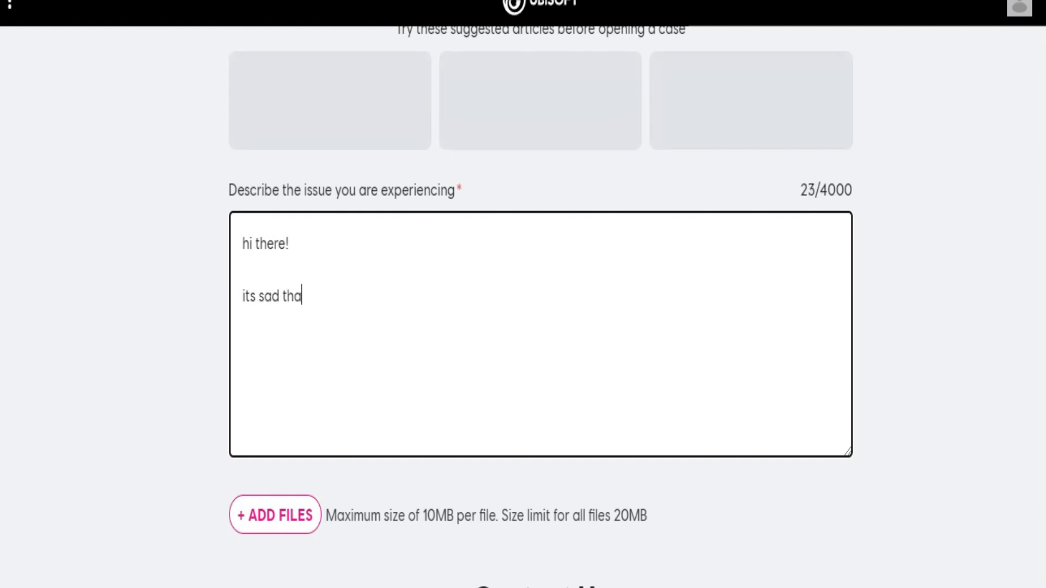
pyautogui.write('t i have lost my')
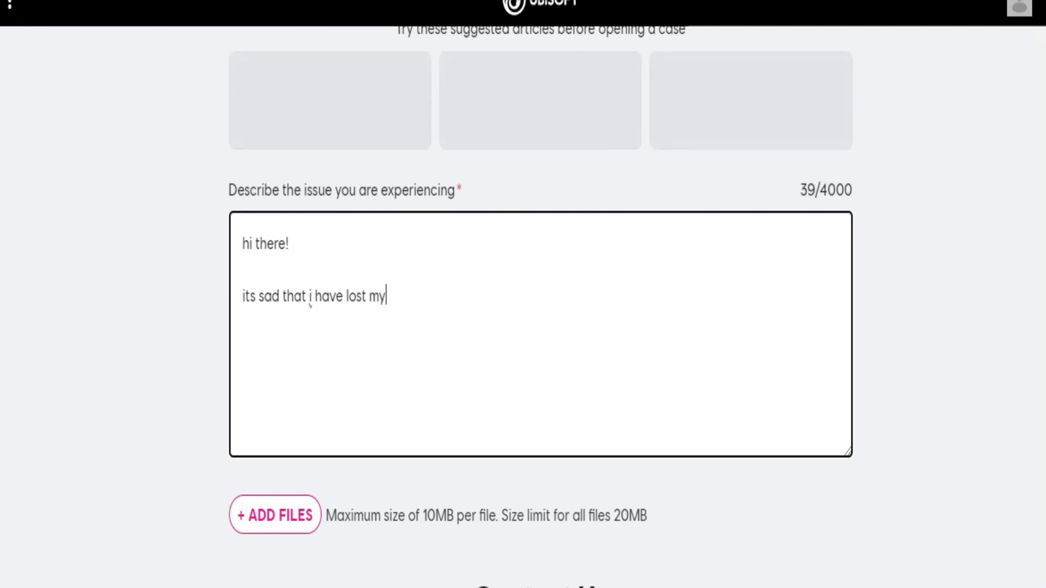
pyautogui.write('account wi')
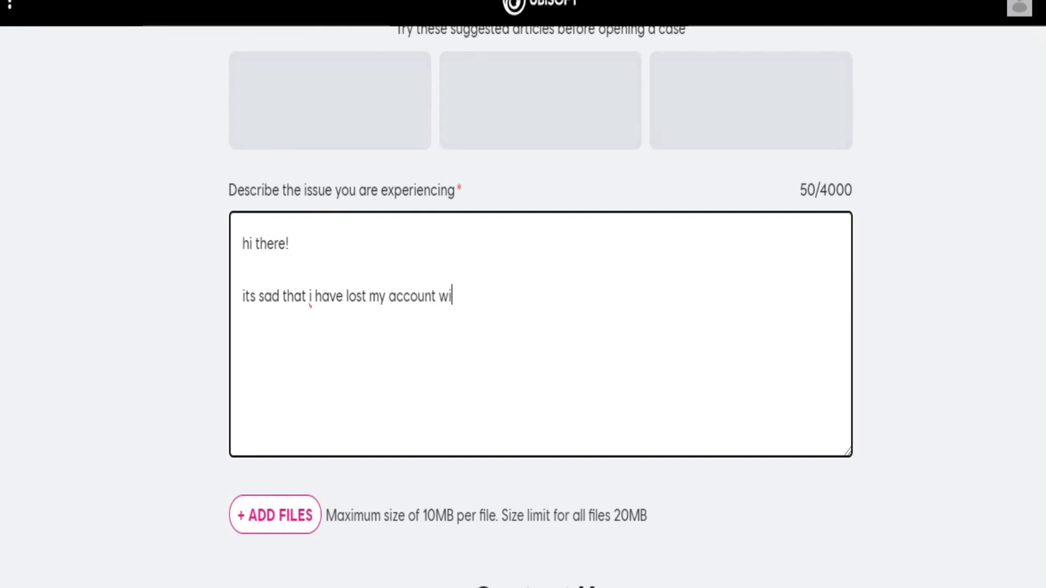
pyautogui.write('th suspens')
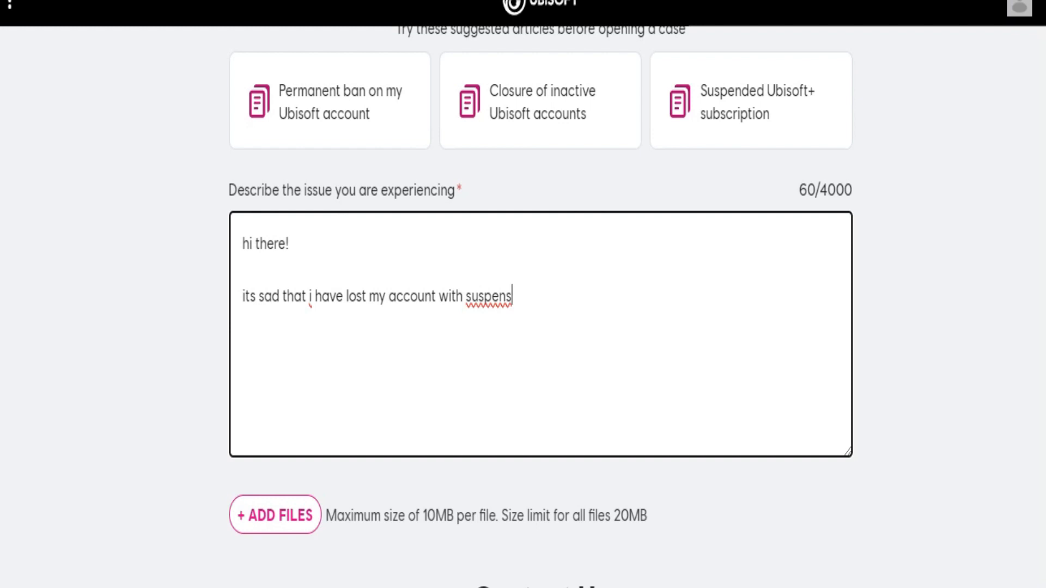
pyautogui.write('tion')
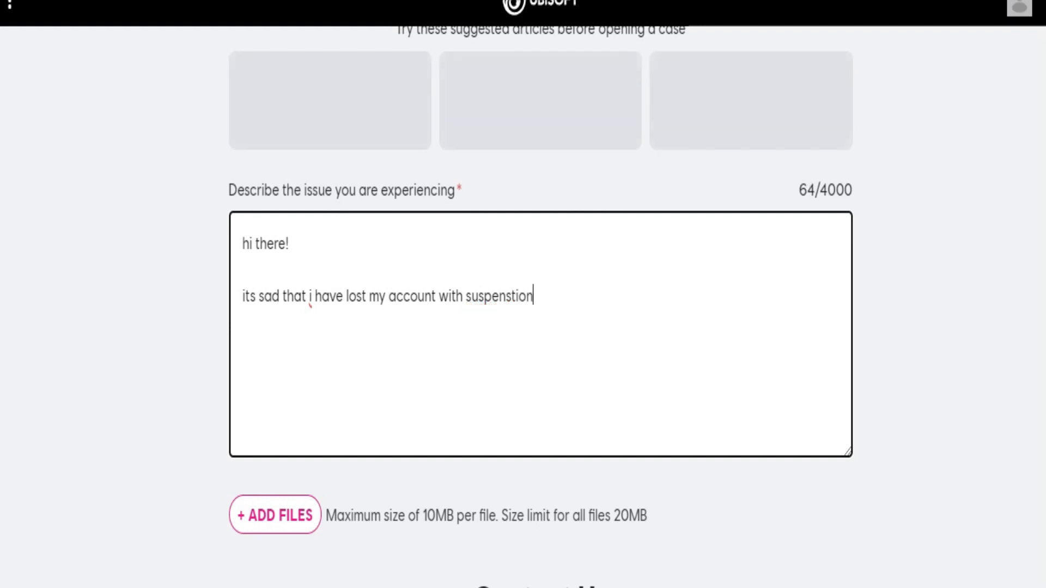
# Fix the misspelled 'suspension' via spell-check and finish with 'from ubisoft'.
pyautogui.rightClick(497, 296)
pyautogui.write(' fr')
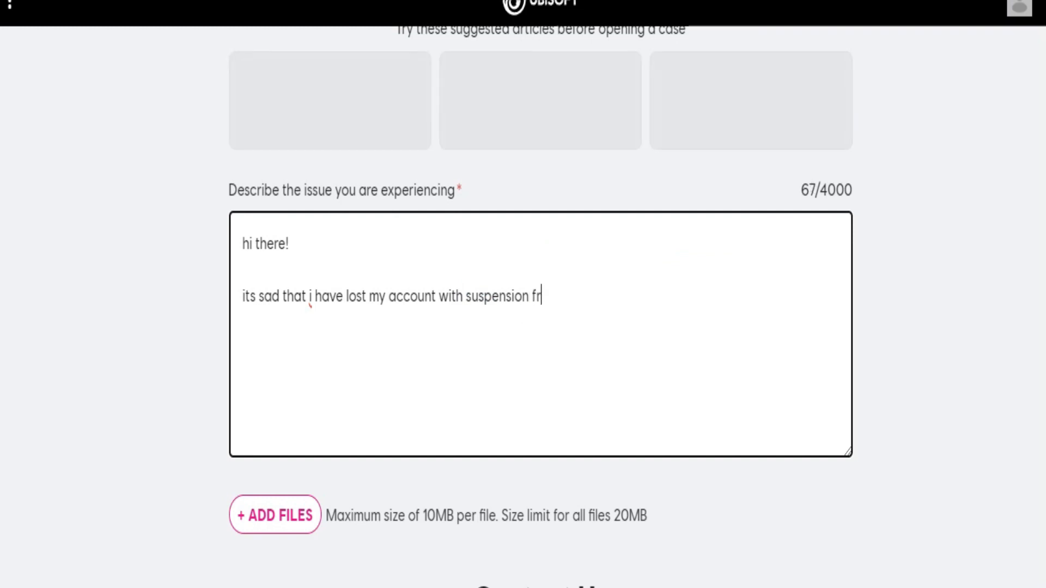
pyautogui.write('om')
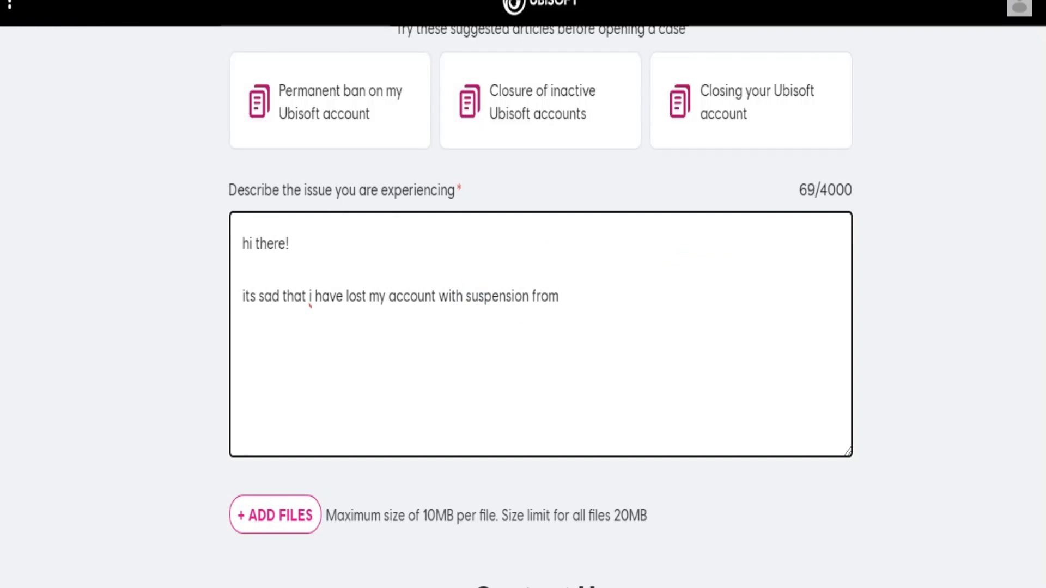
pyautogui.write('u')
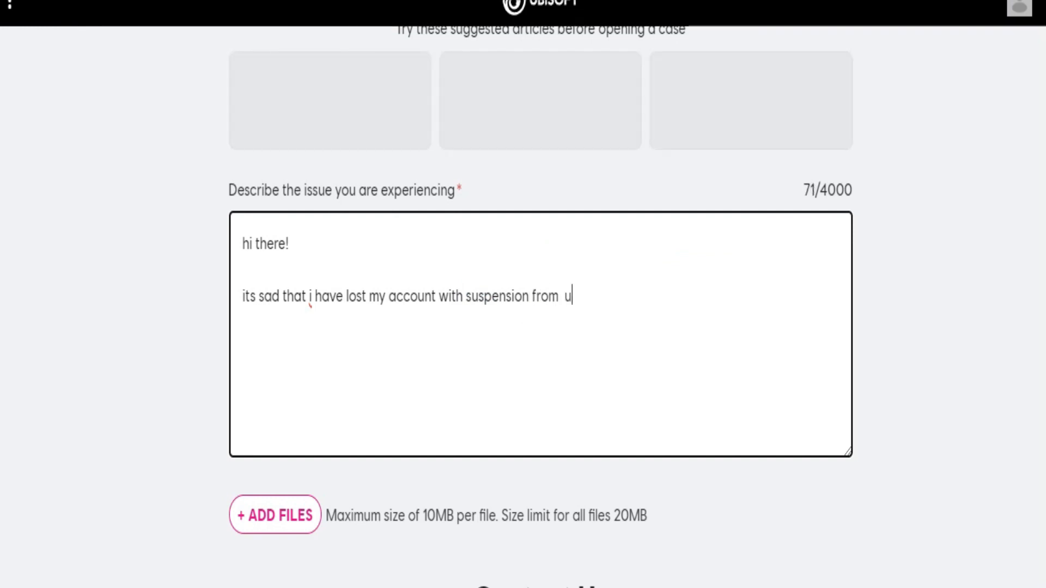
pyautogui.write('bis')
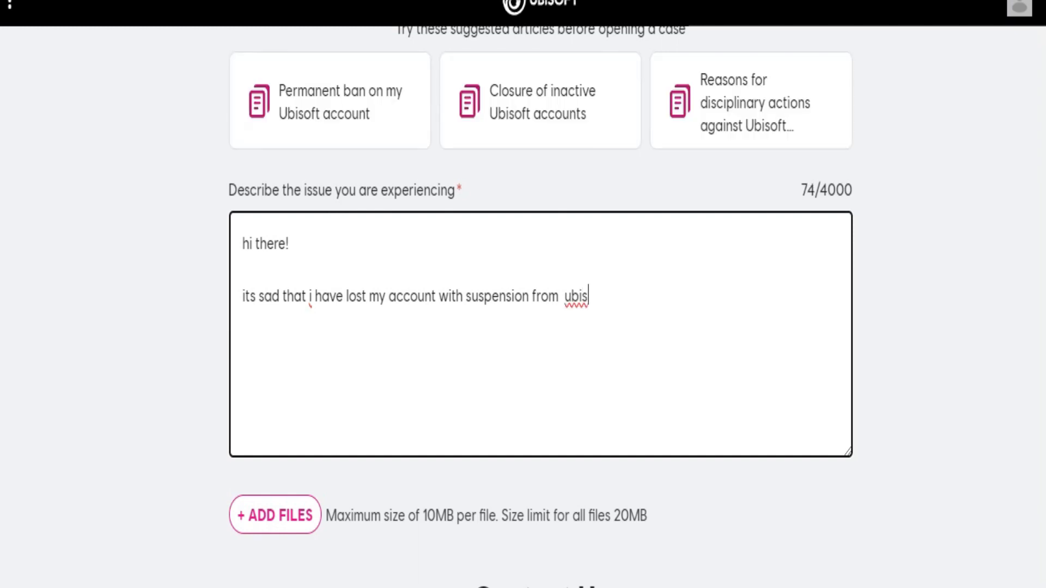
pyautogui.write('oft')
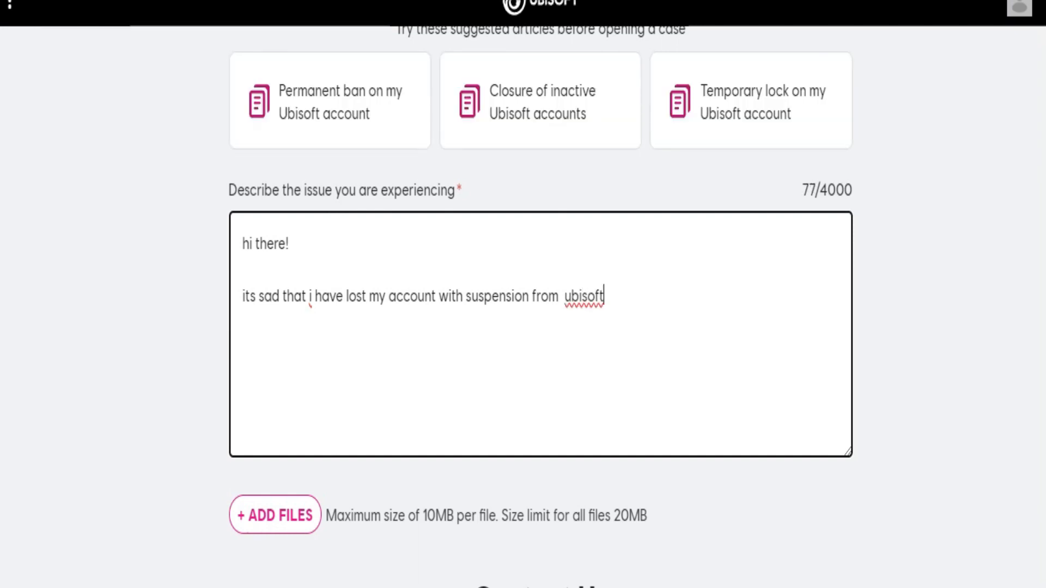